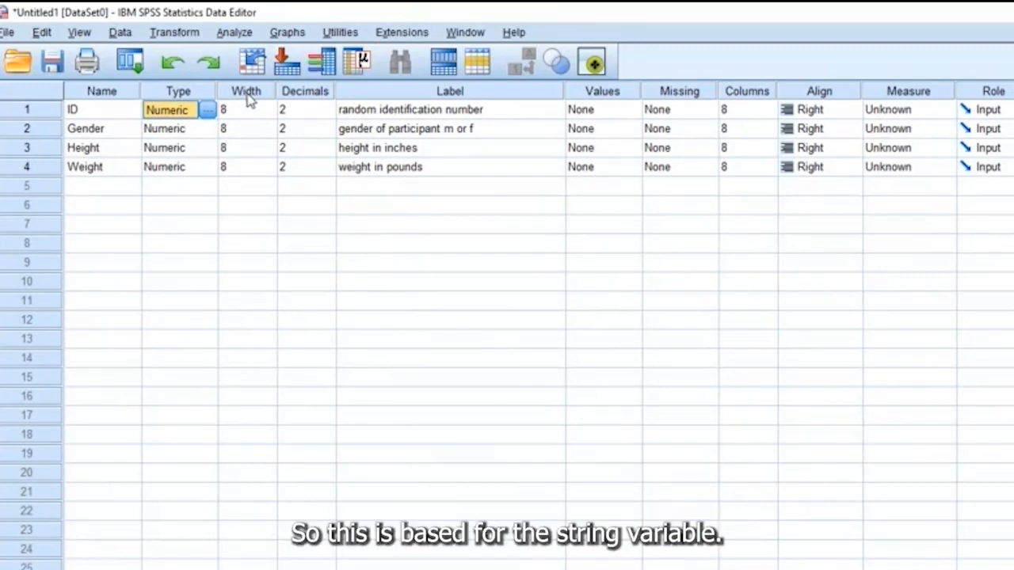
Step: Make Gender a String variable and narrow its Width before viewing the data grid
left_click(206, 109)
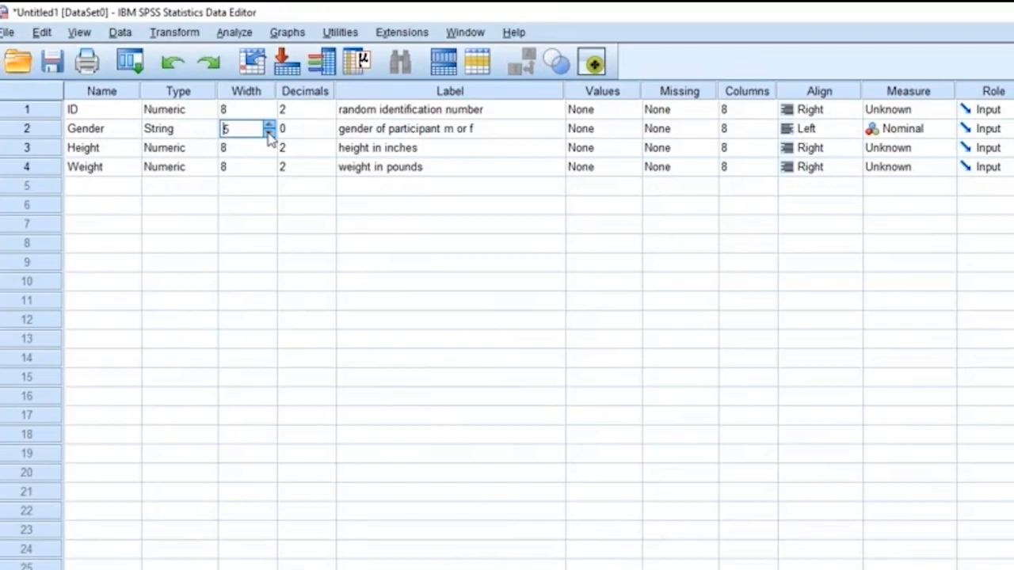
left_click(269, 133)
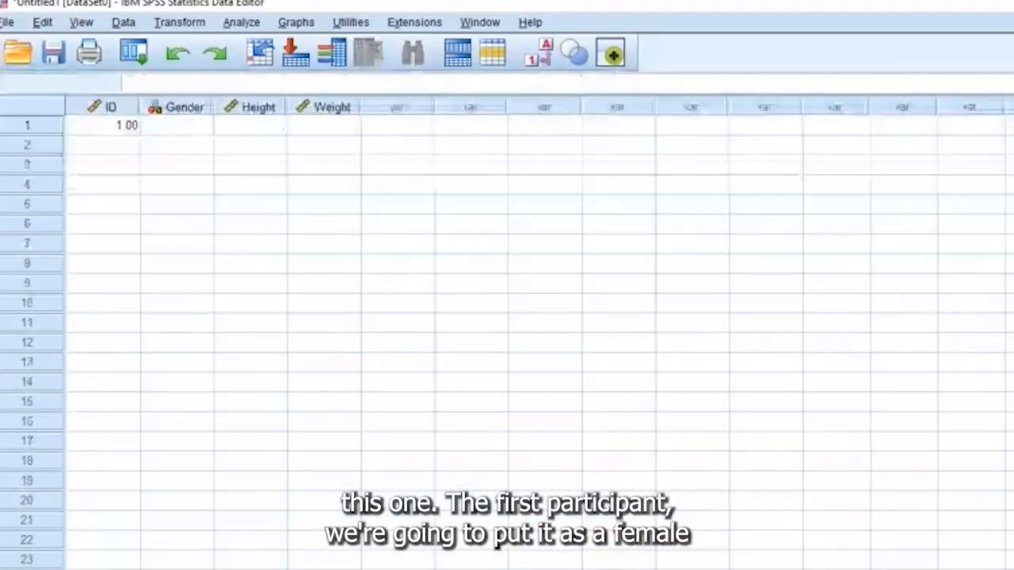
Step: Enter 'female' in row 1 Gender to test the limit, then set Gender's Width to 1
left_click(176, 124)
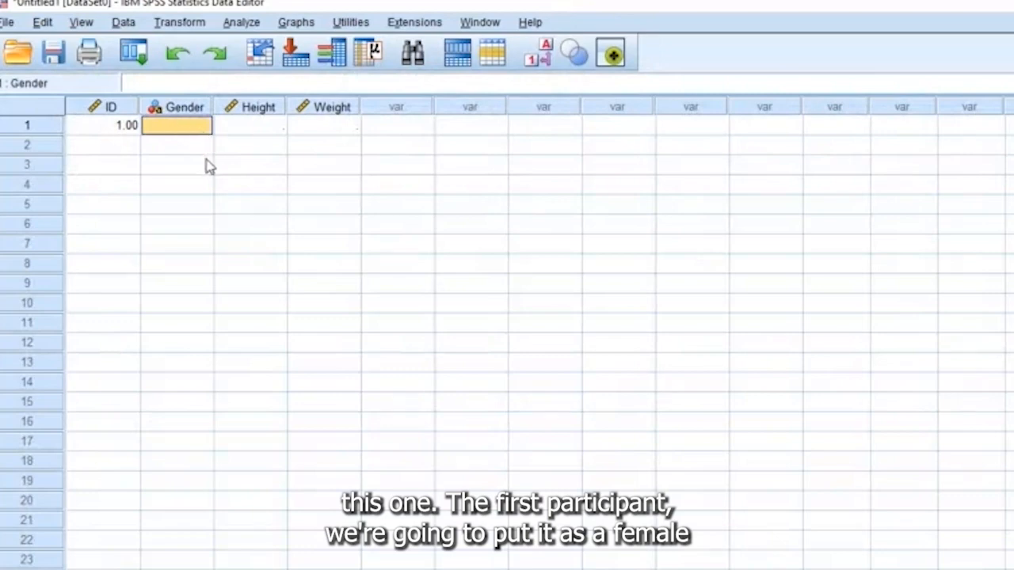
type("f")
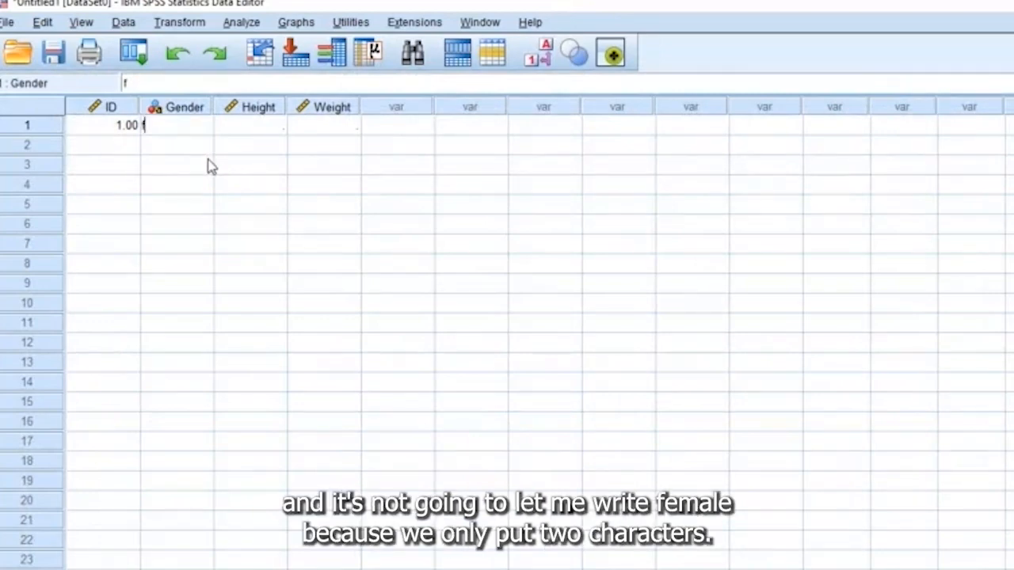
type("e")
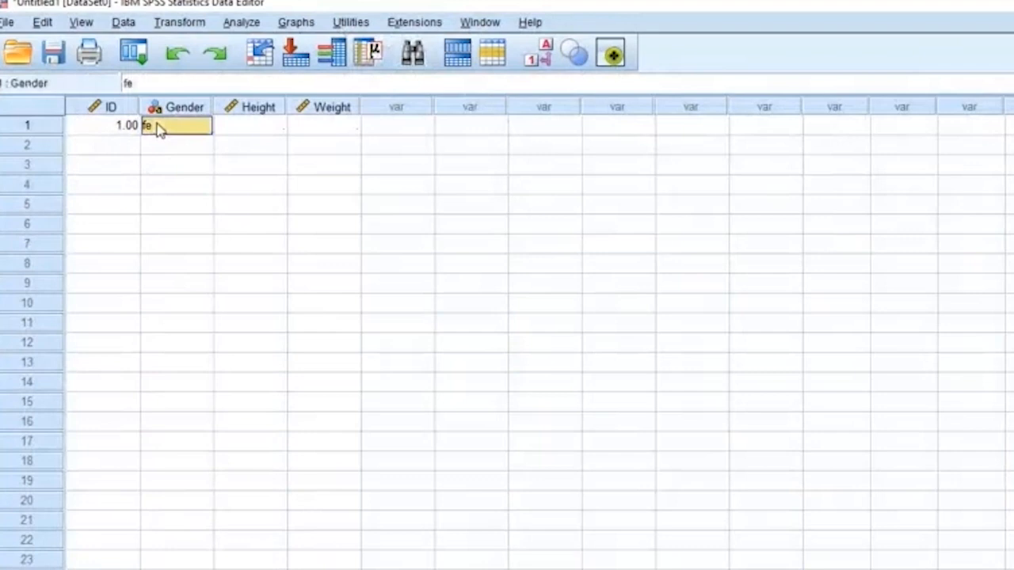
type("mal")
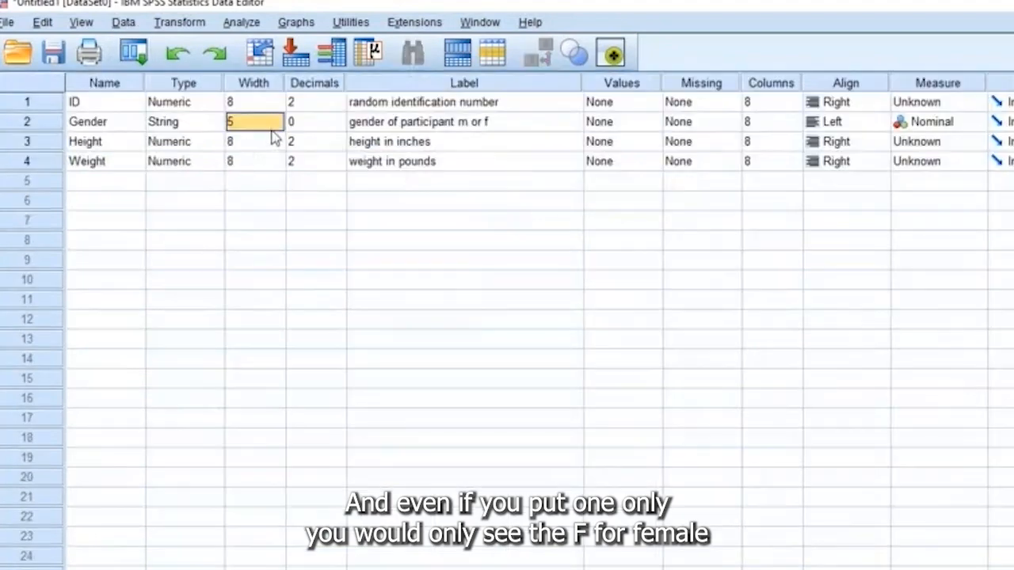
type("1")
type("d")
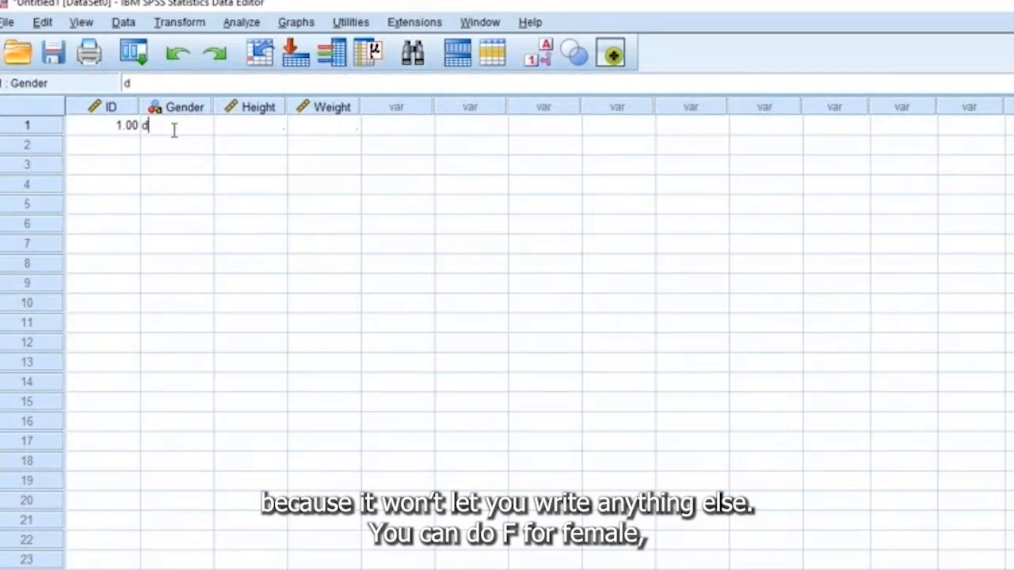
Step: Try 'f' in row 1 Gender, then re-enter the cell with the single letter 'y'
type("f")
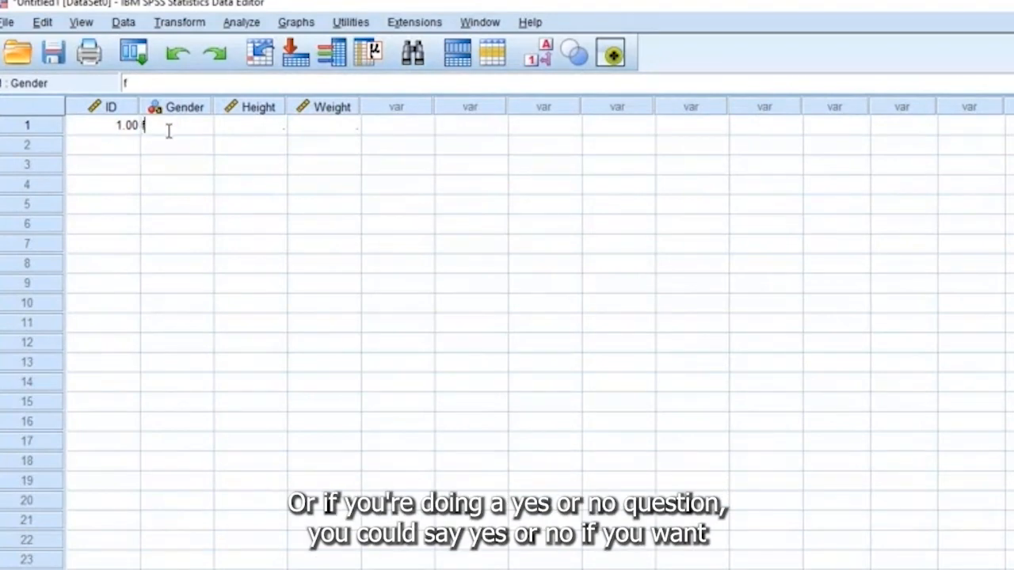
left_click(176, 125)
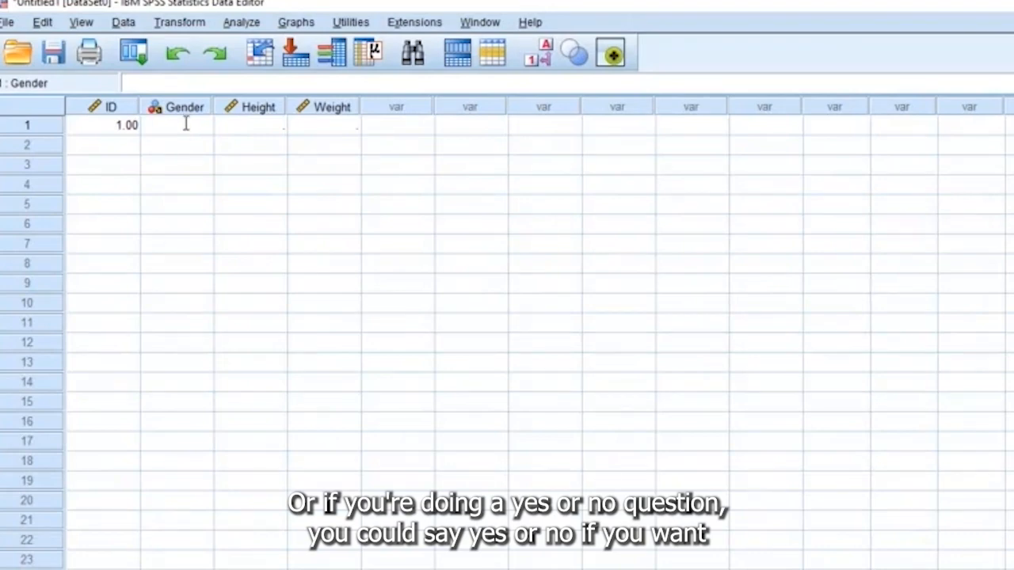
type("y")
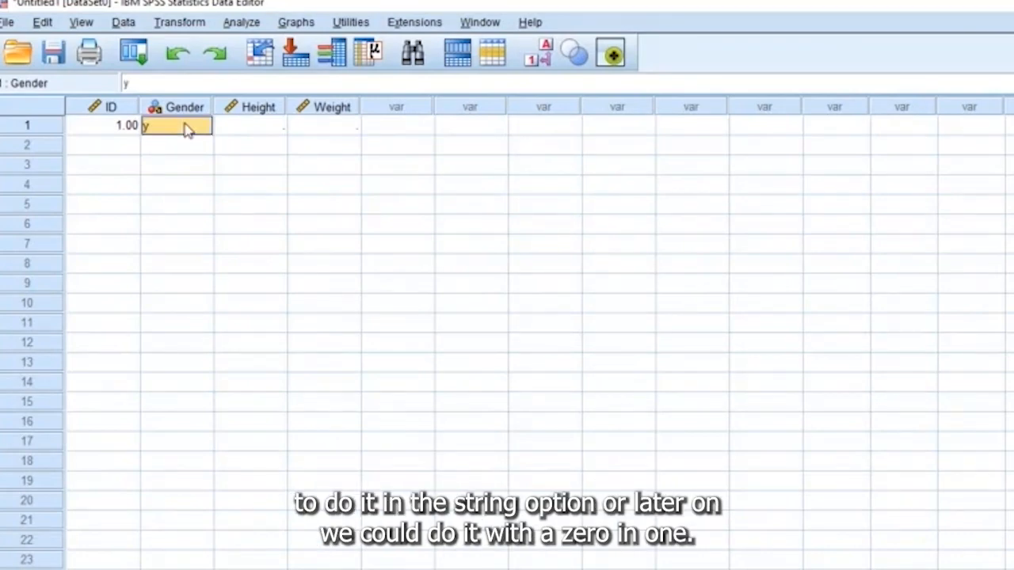
mouse_move(198, 182)
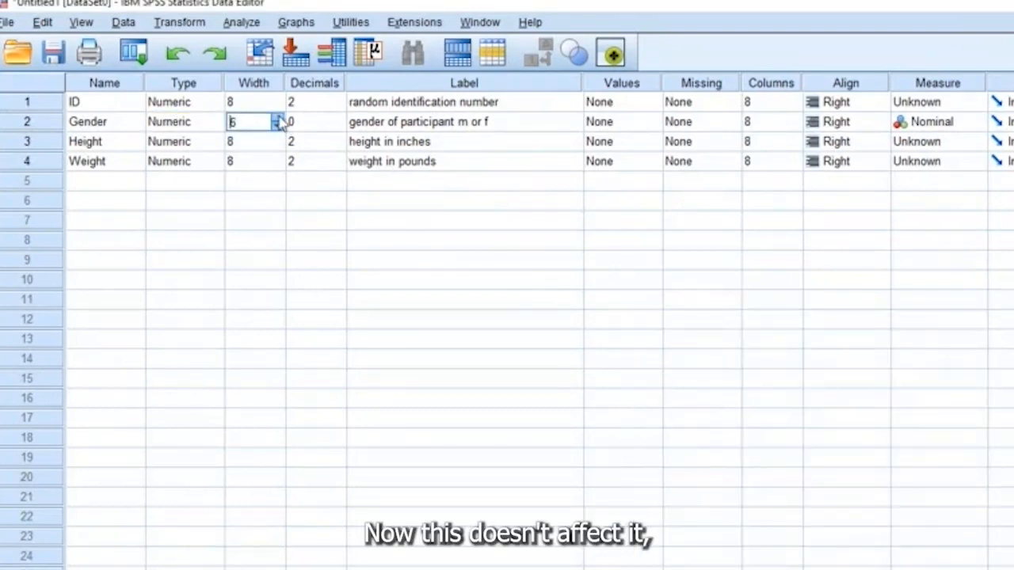
Step: Change Gender's Type back to Numeric, restoring width 8 and 0 decimals
left_click(250, 101)
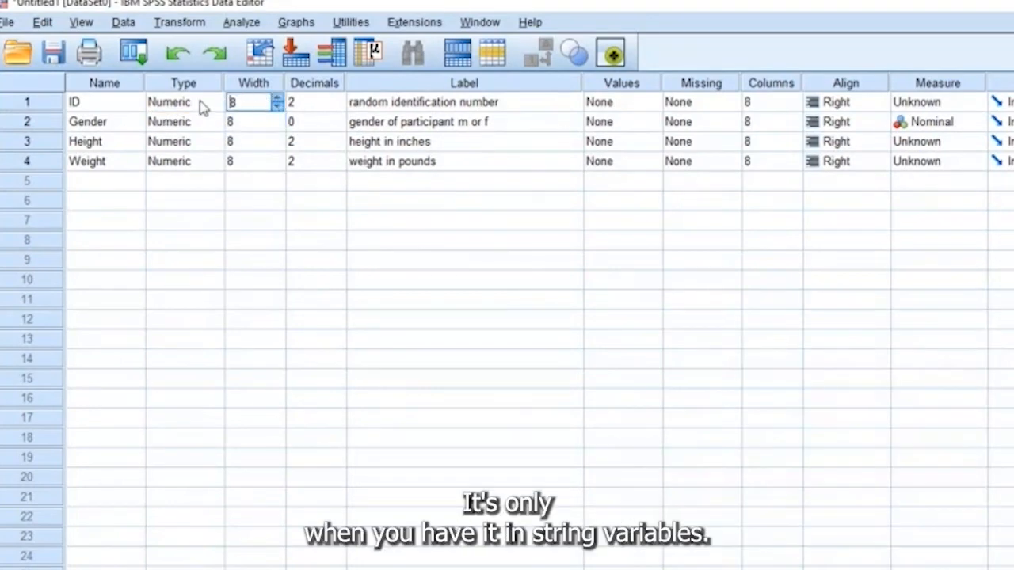